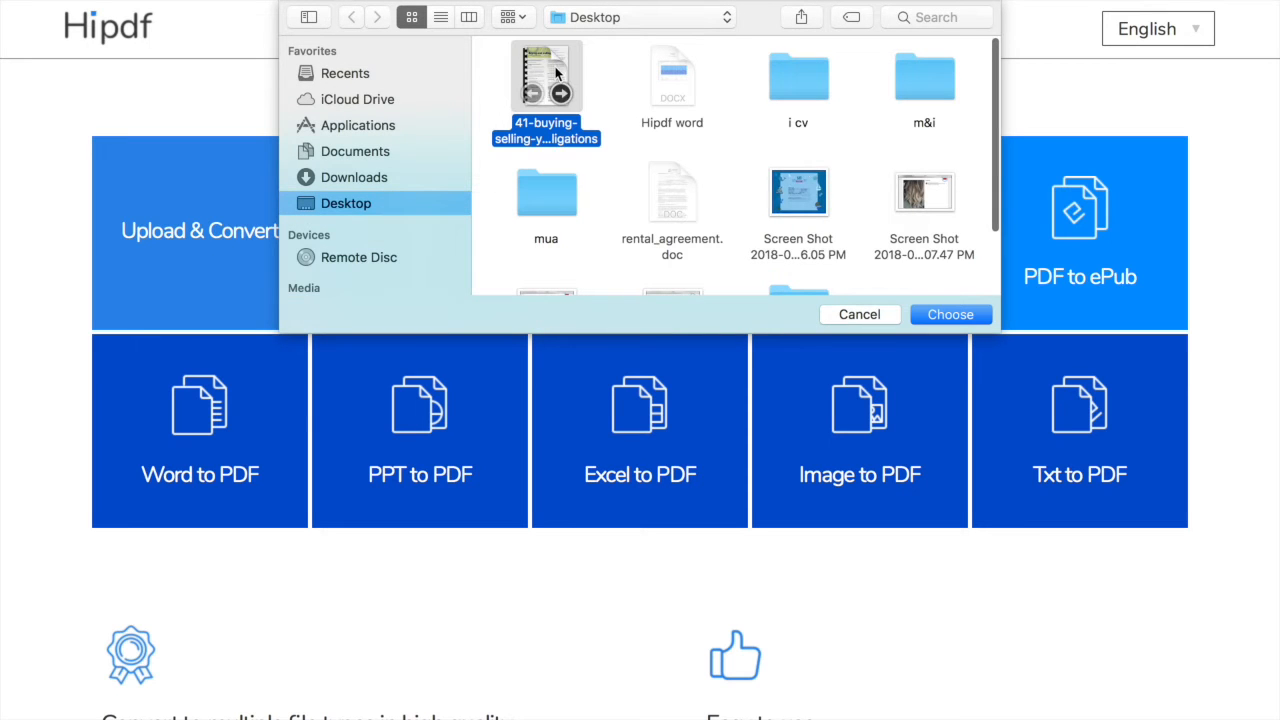
- Convert 41-buying-selling-your-obligations.pdf to Word and download the resulting .docx
left_click(948, 314)
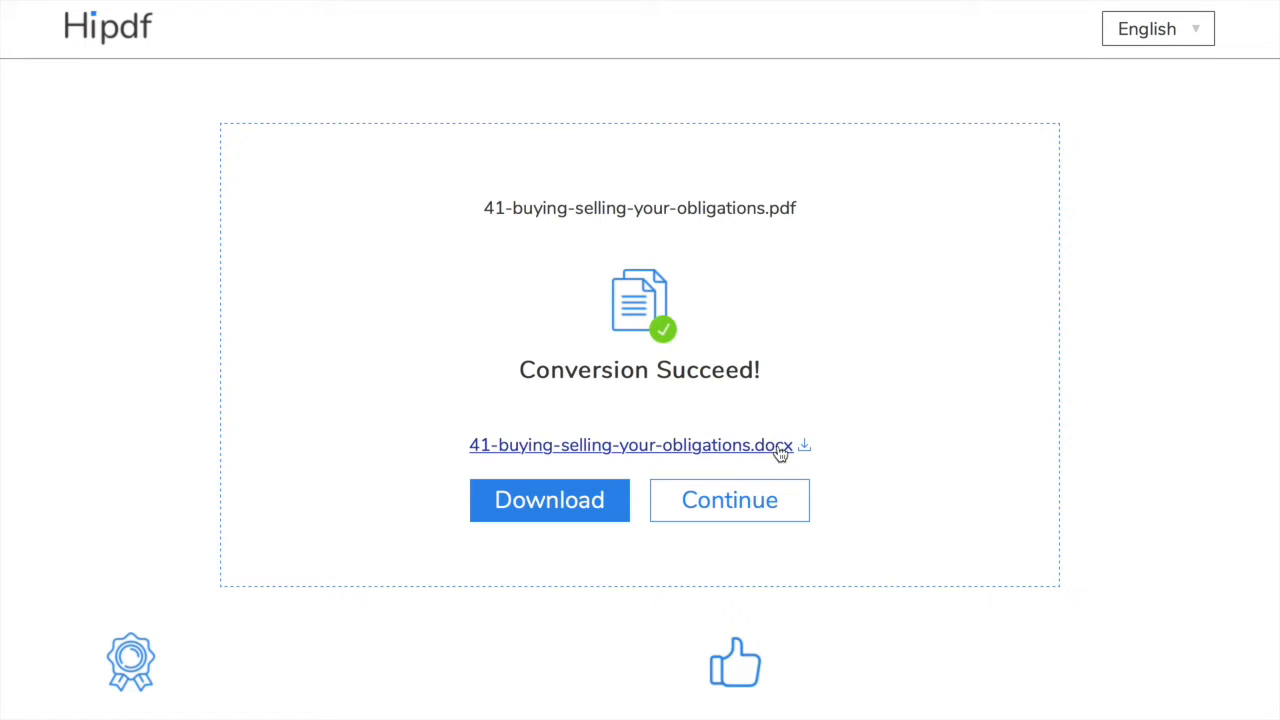
left_click(728, 500)
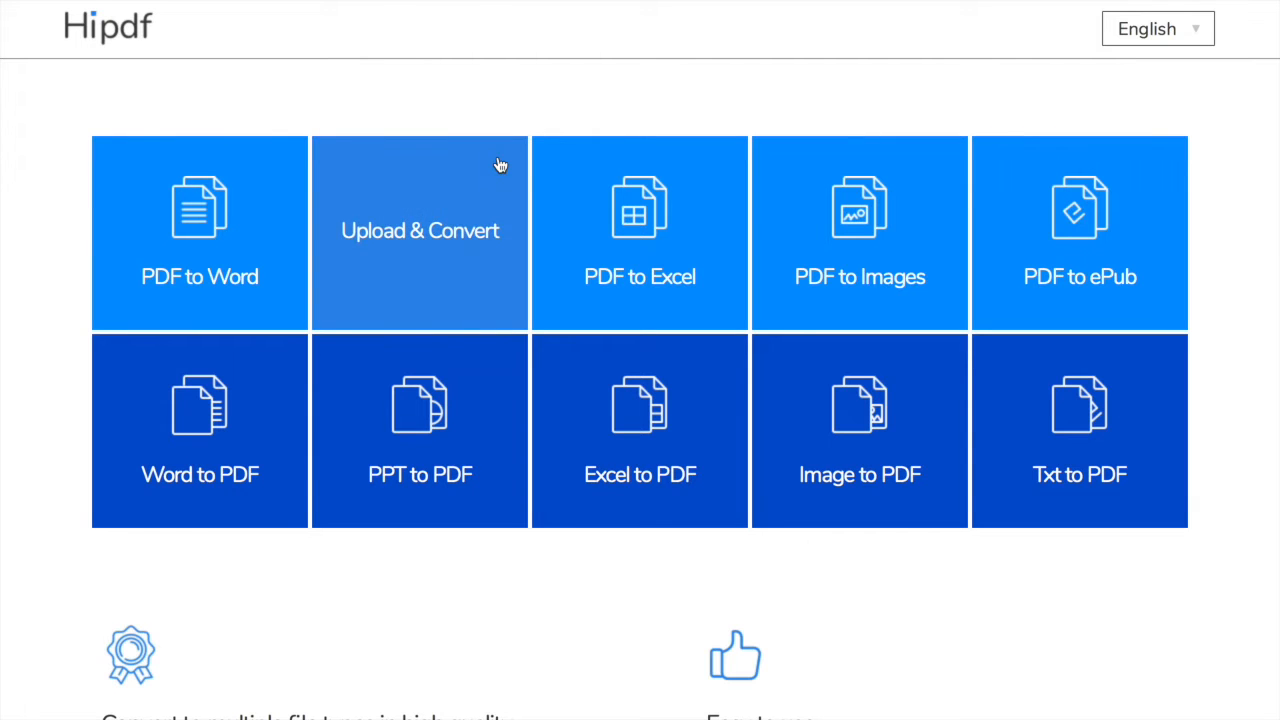
mouse_move(692, 192)
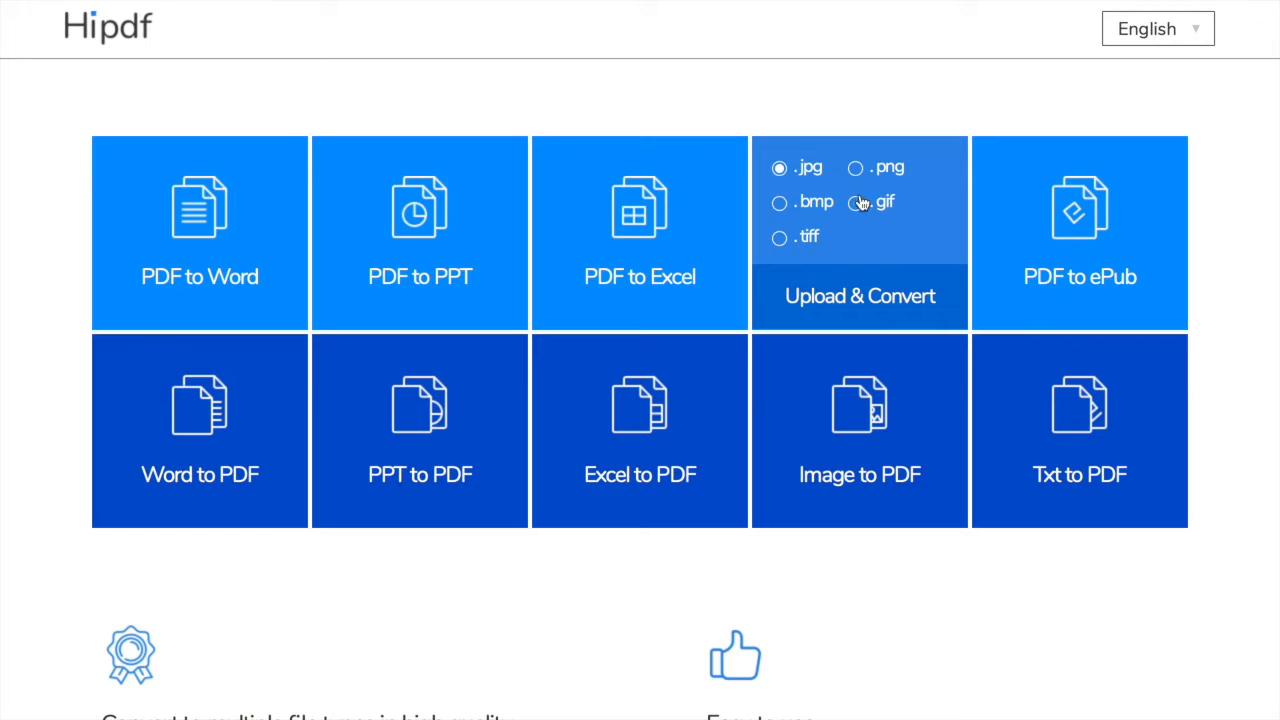
left_click(780, 202)
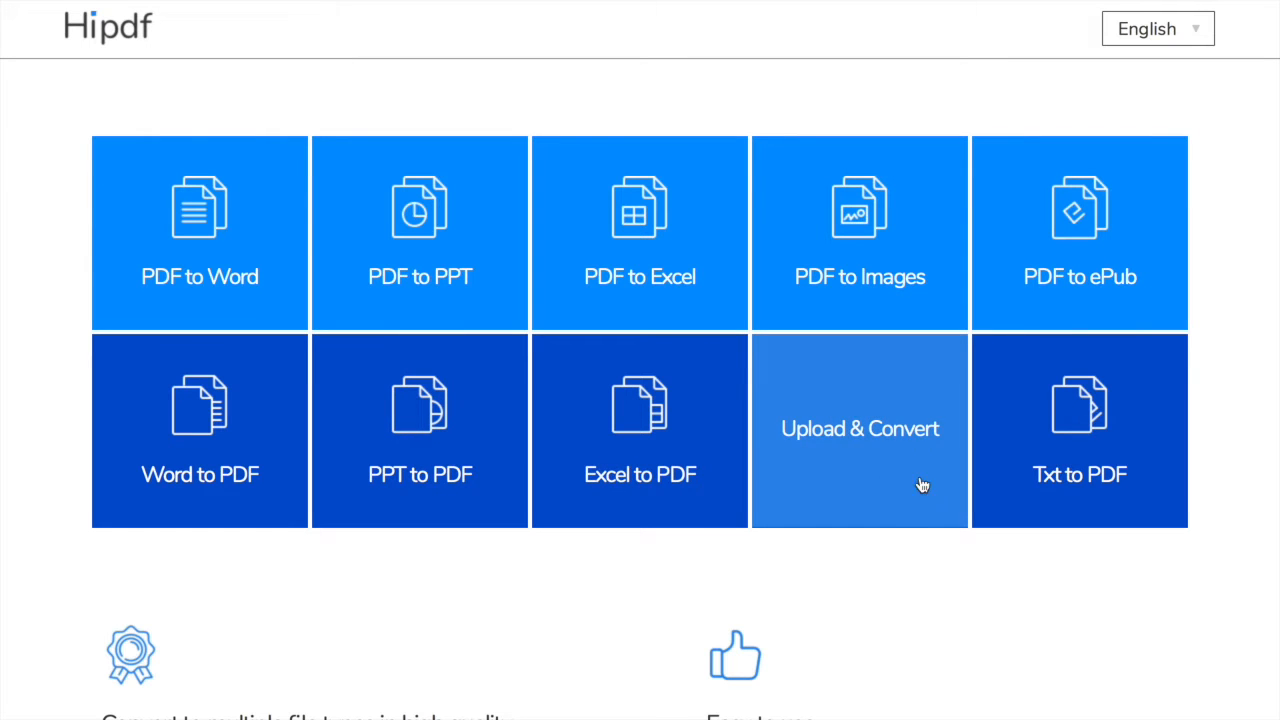
- Read the feature descriptions, highlighting the high quality conversion and Easy to use headings
scroll("down", 3)
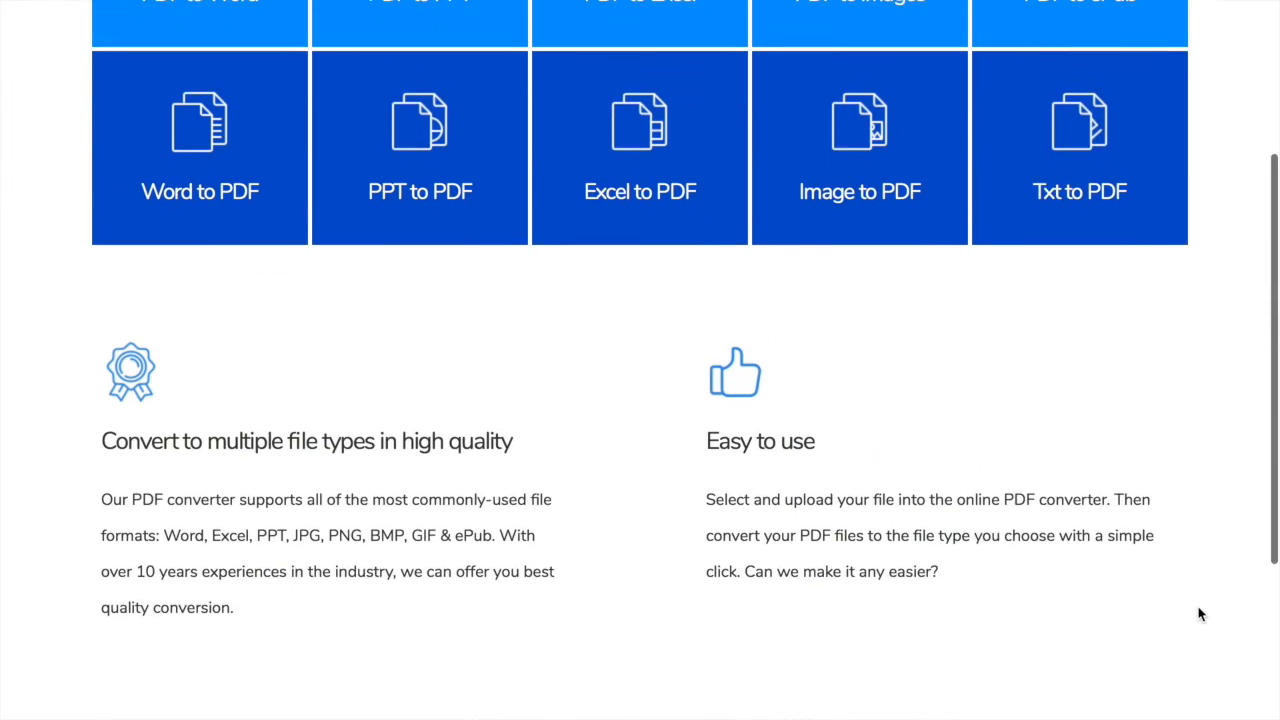
scroll("down", 3)
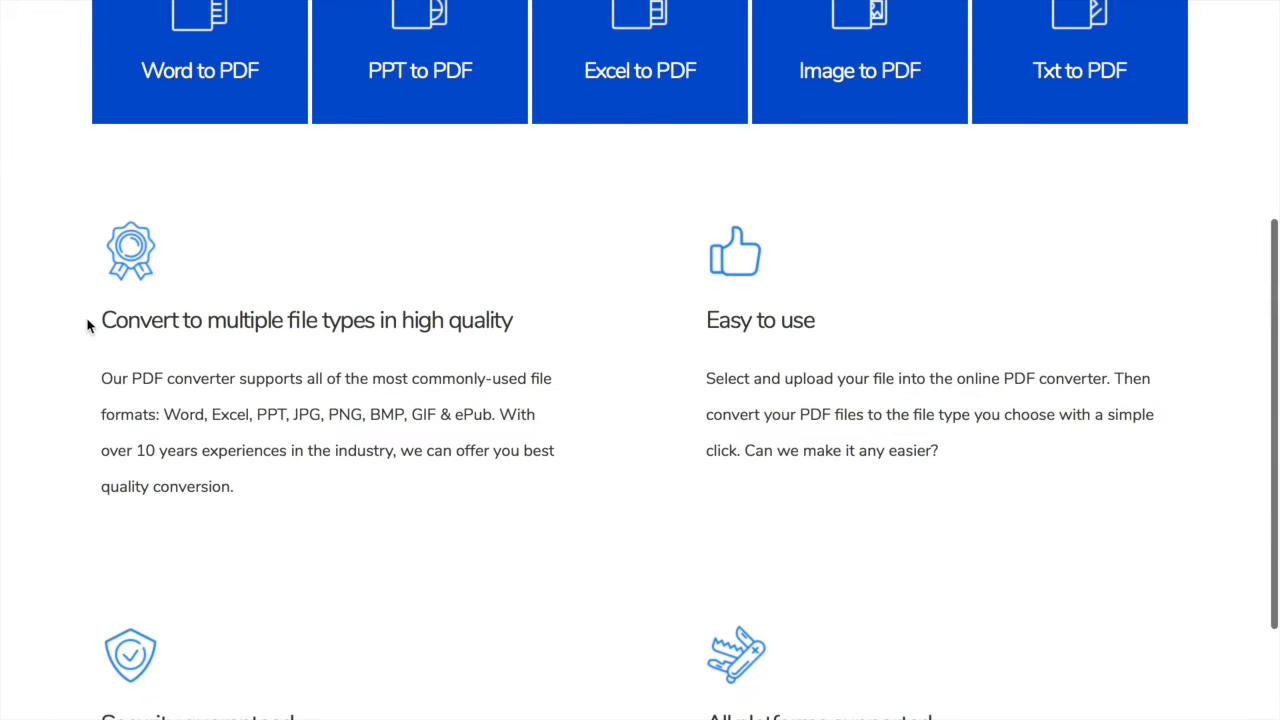
left_click_drag(100, 320, 510, 320)
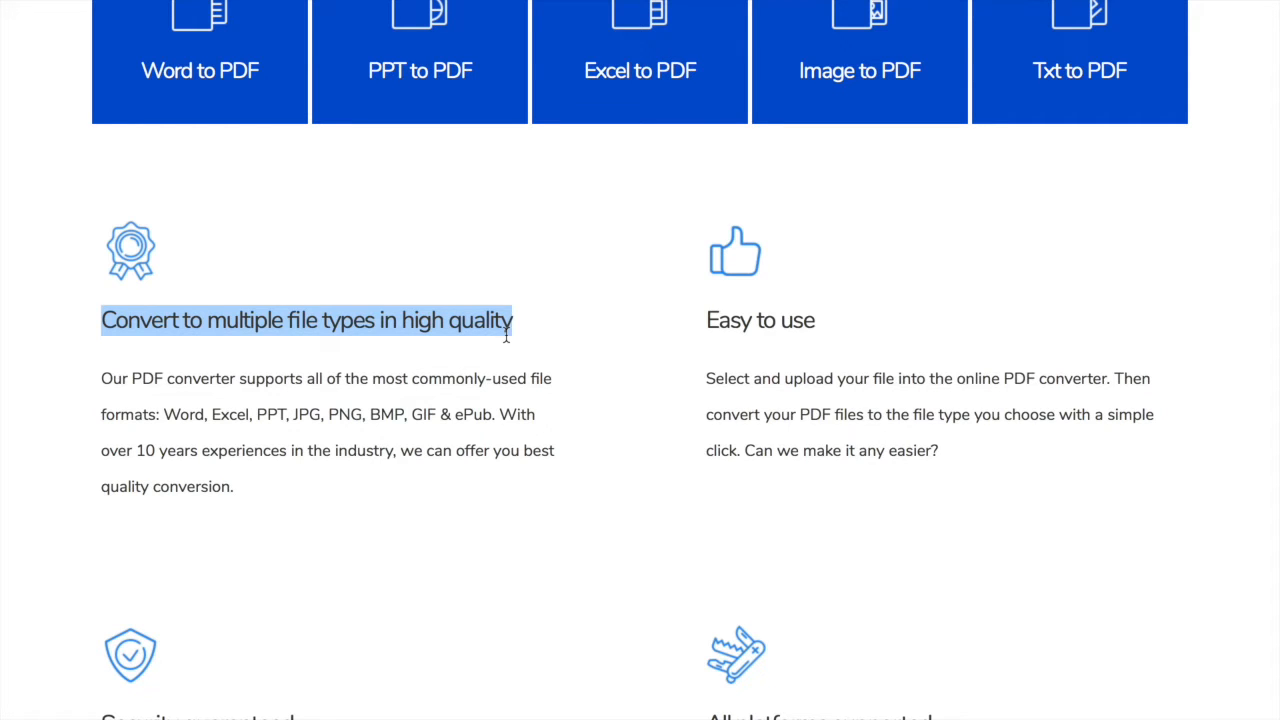
mouse_move(476, 420)
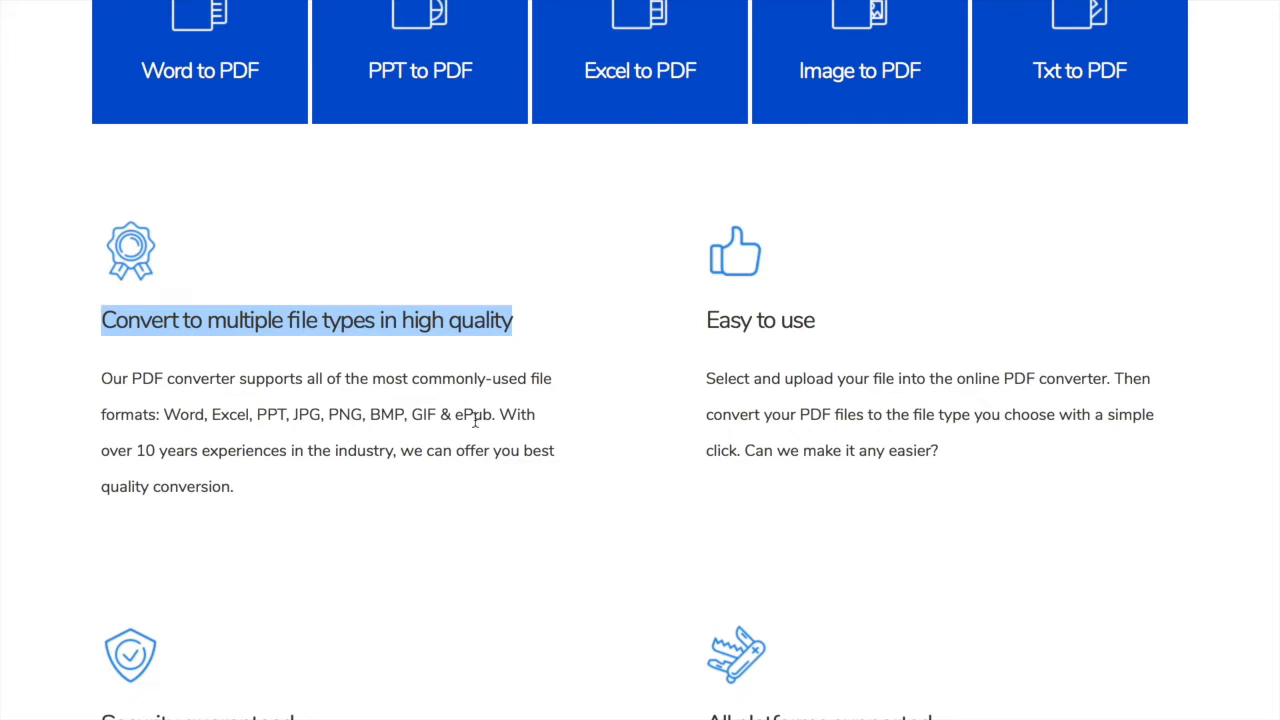
double_click(760, 320)
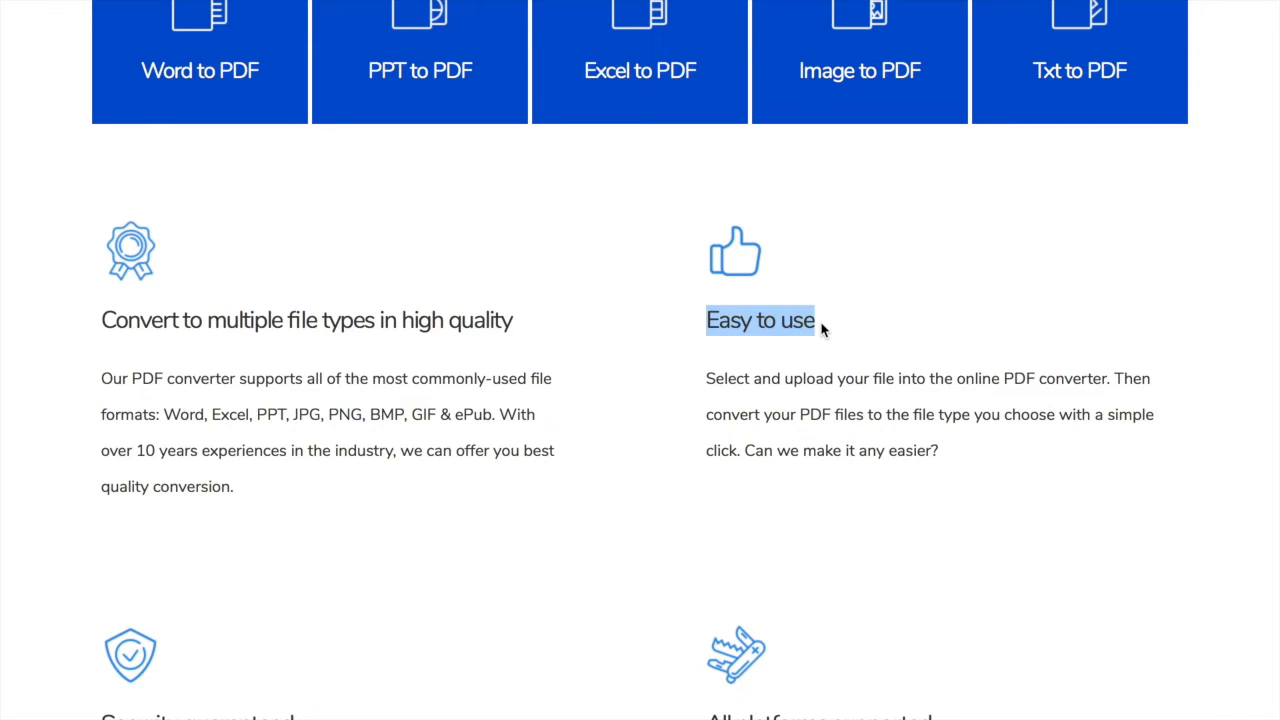
scroll("down", 3)
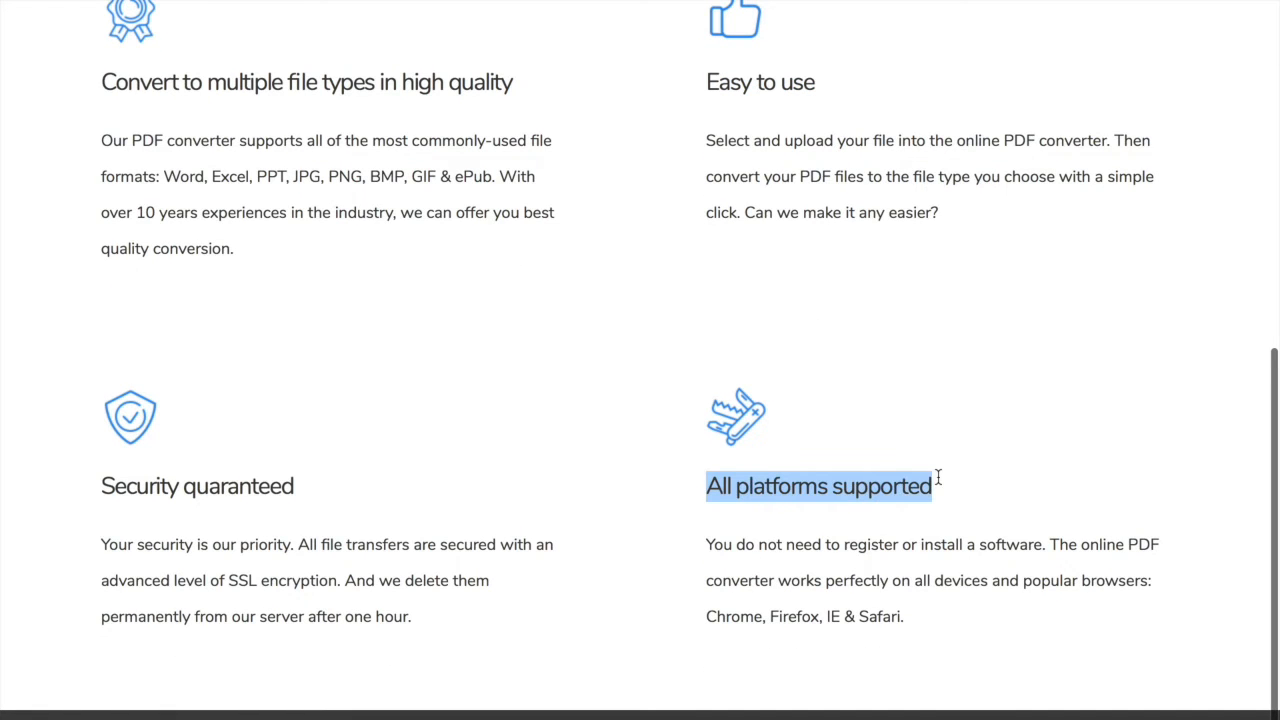
mouse_move(938, 486)
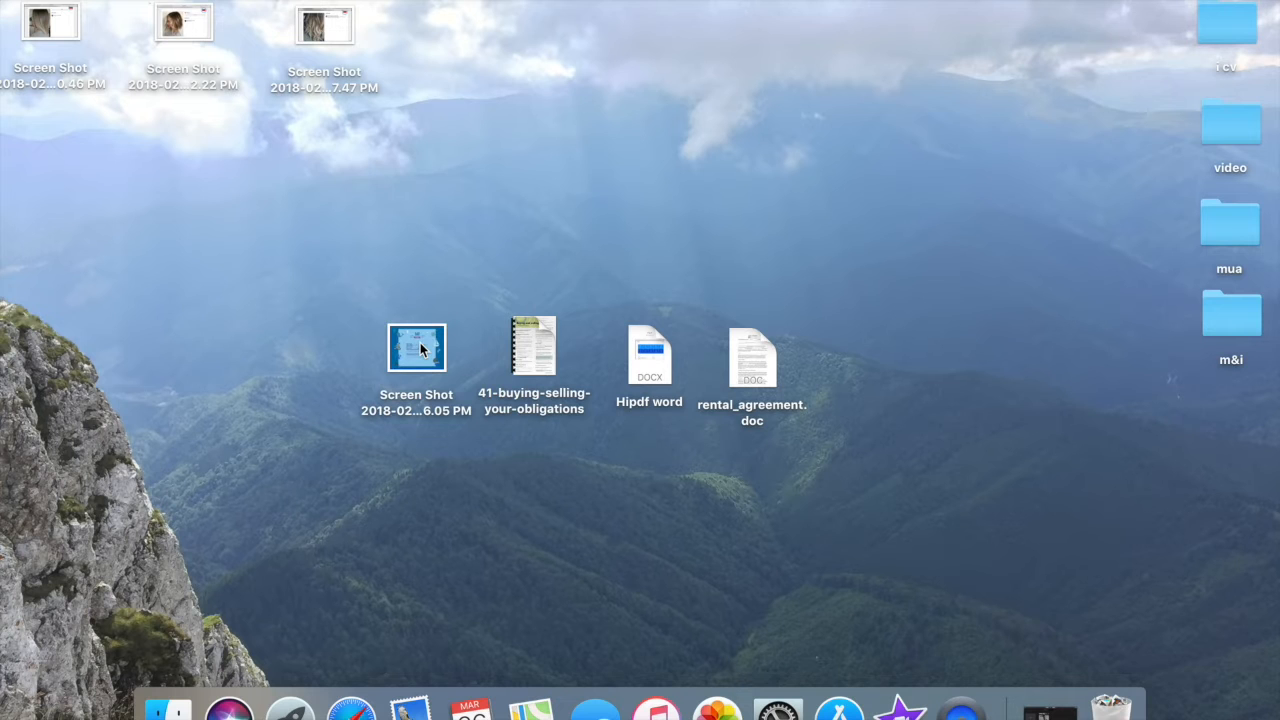
- View Finder info for the Desktop screenshot, then for the 3-page, 180 KB obligations PDF
right_click(416, 348)
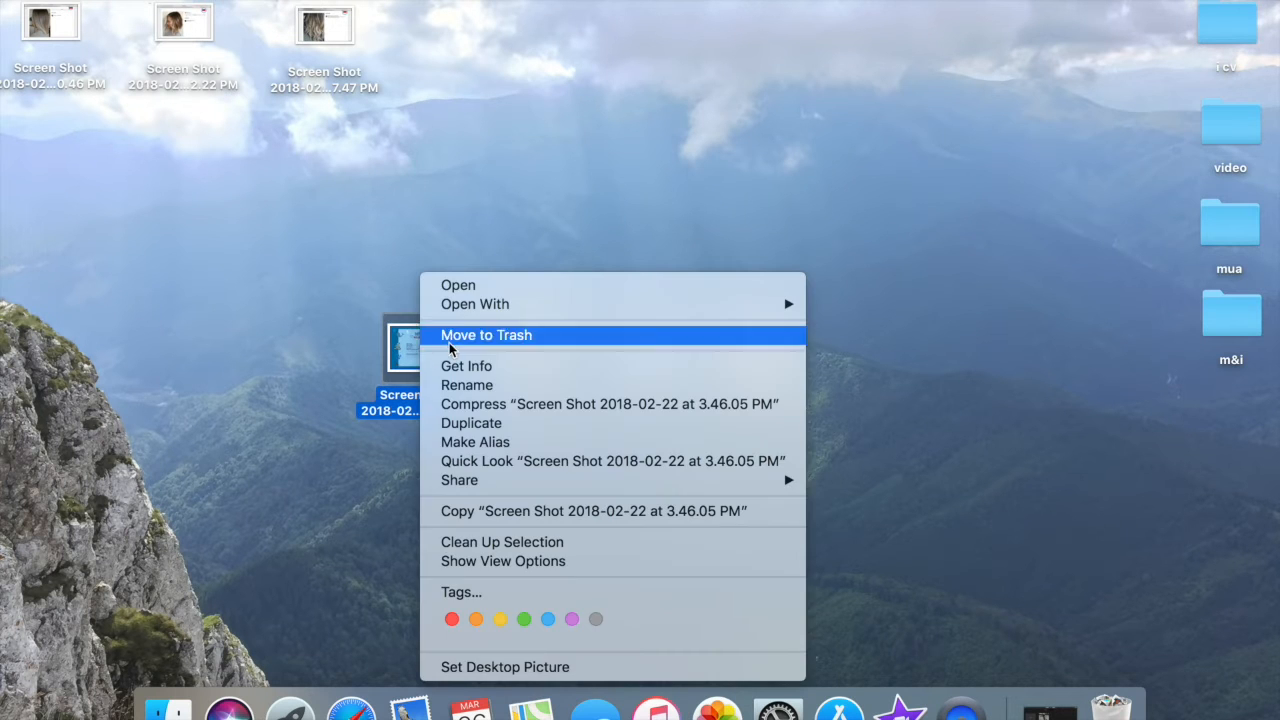
left_click(466, 364)
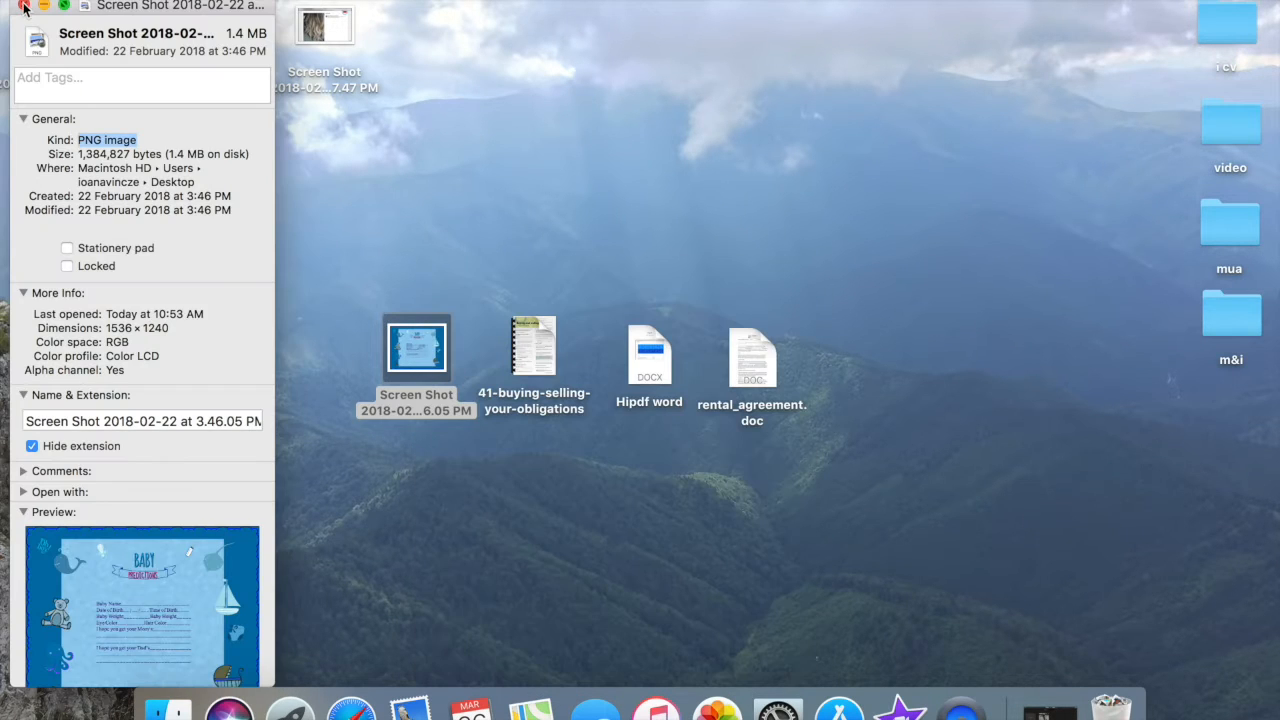
left_click(532, 348)
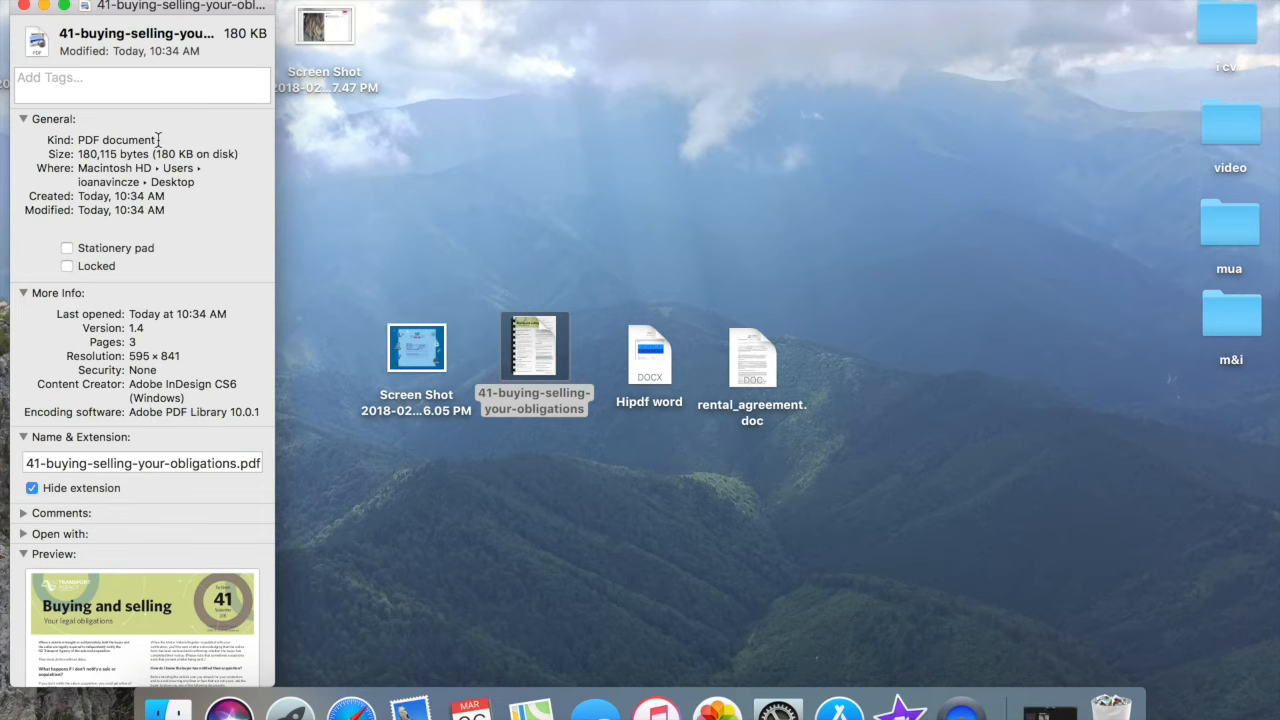
left_click(648, 356)
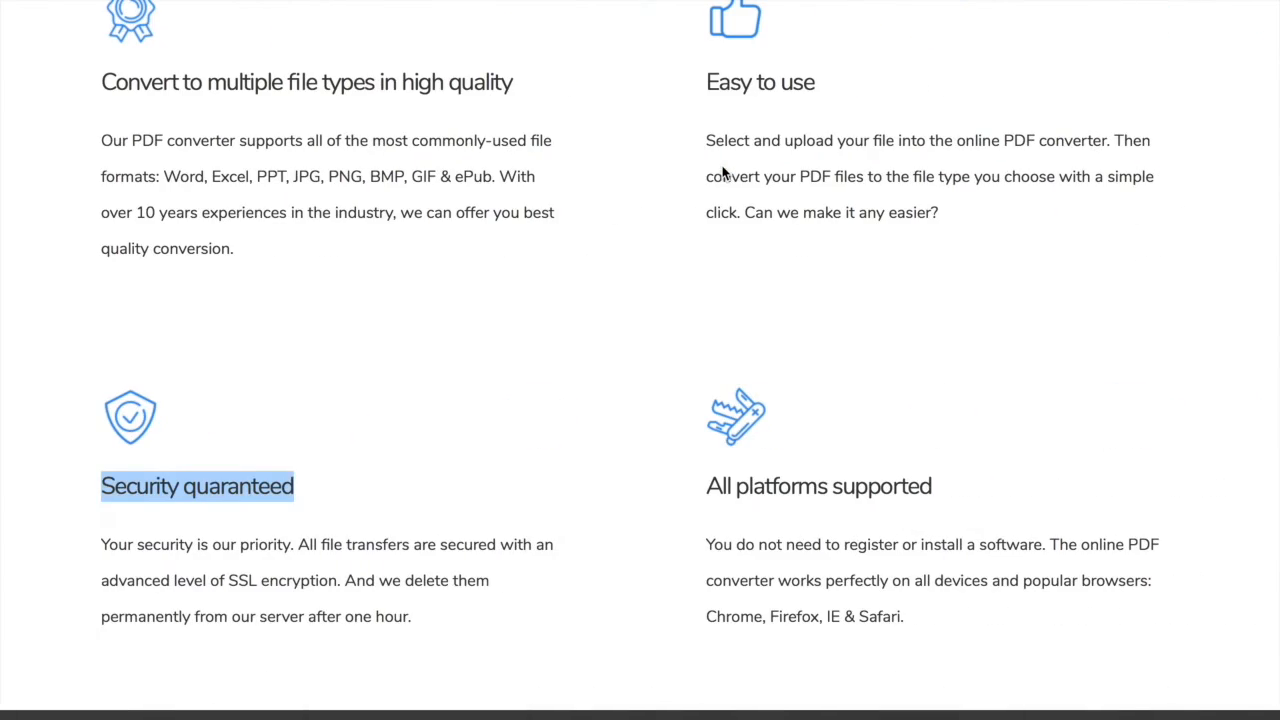
- Upload 41-buying-selling-your-obligations.pdf again for PDF to Word conversion
scroll("up", 3)
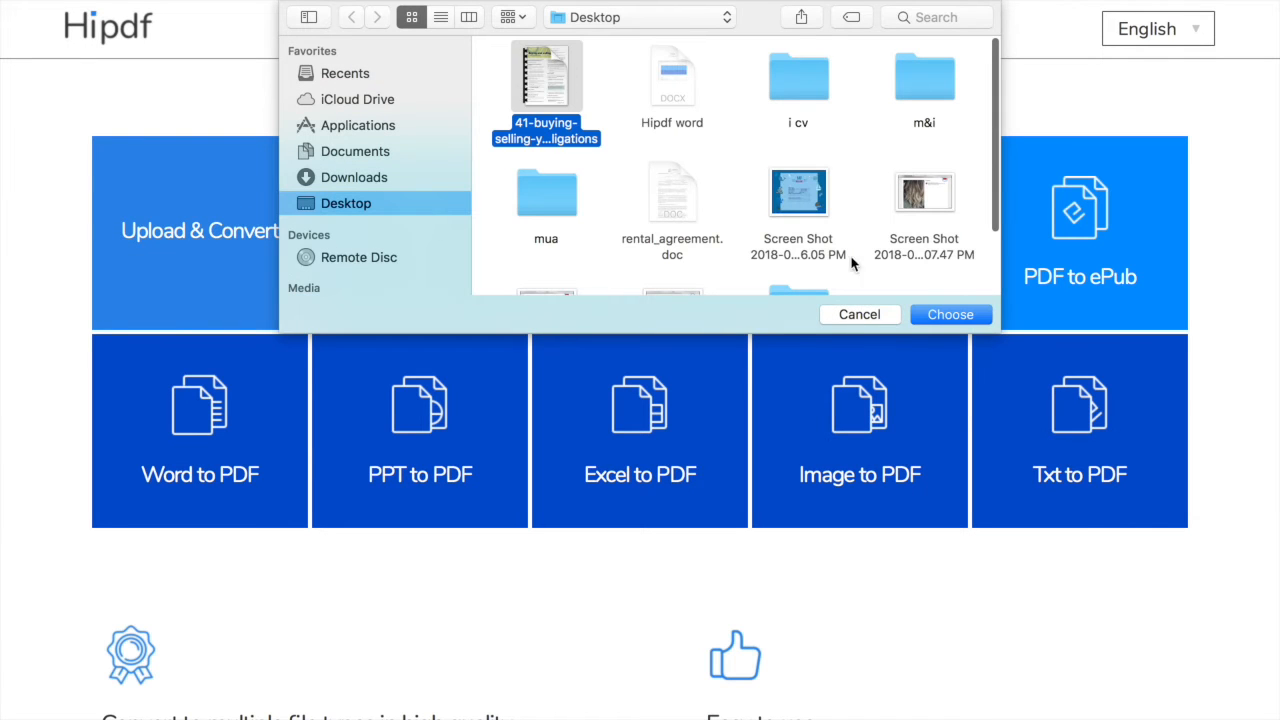
left_click(948, 314)
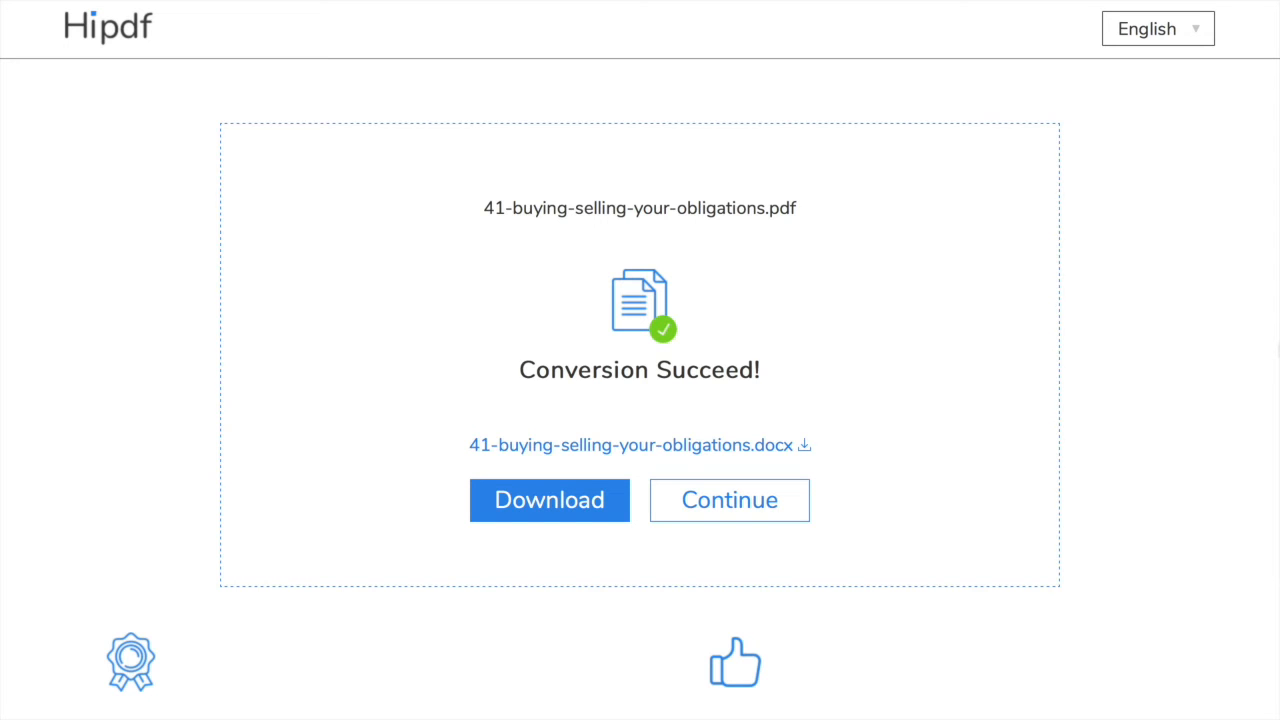
mouse_move(630, 444)
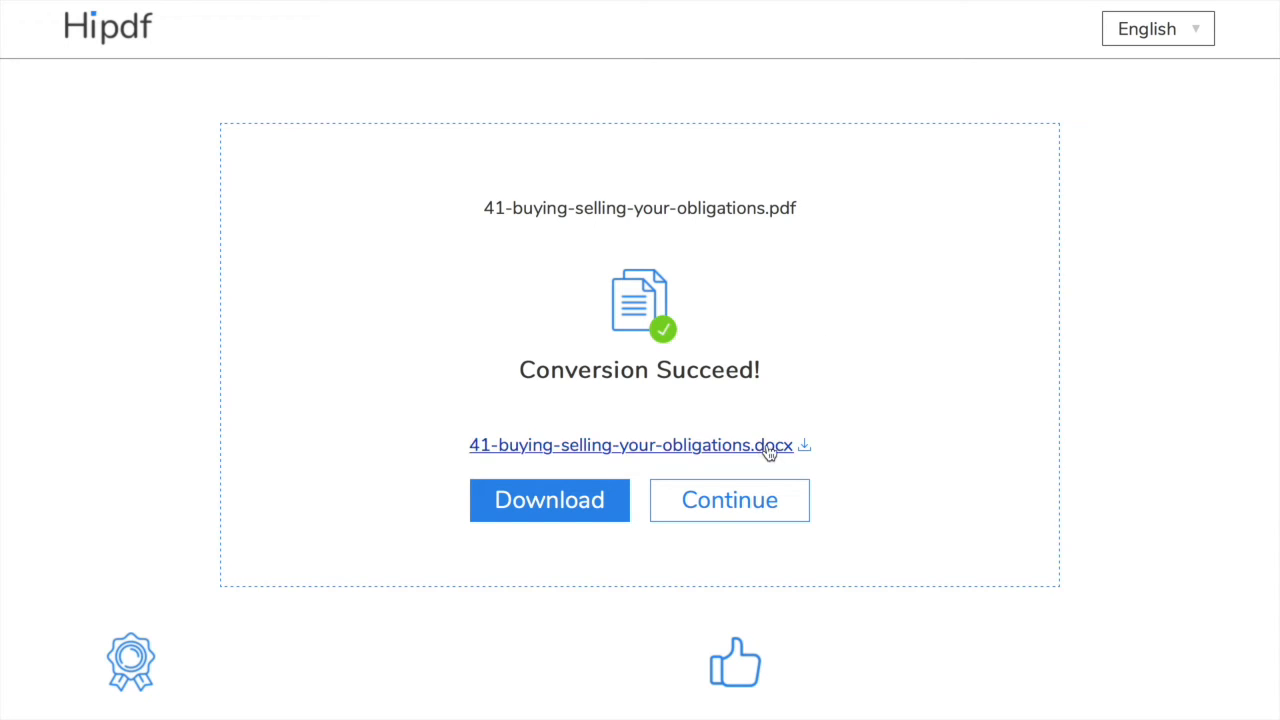
mouse_move(780, 448)
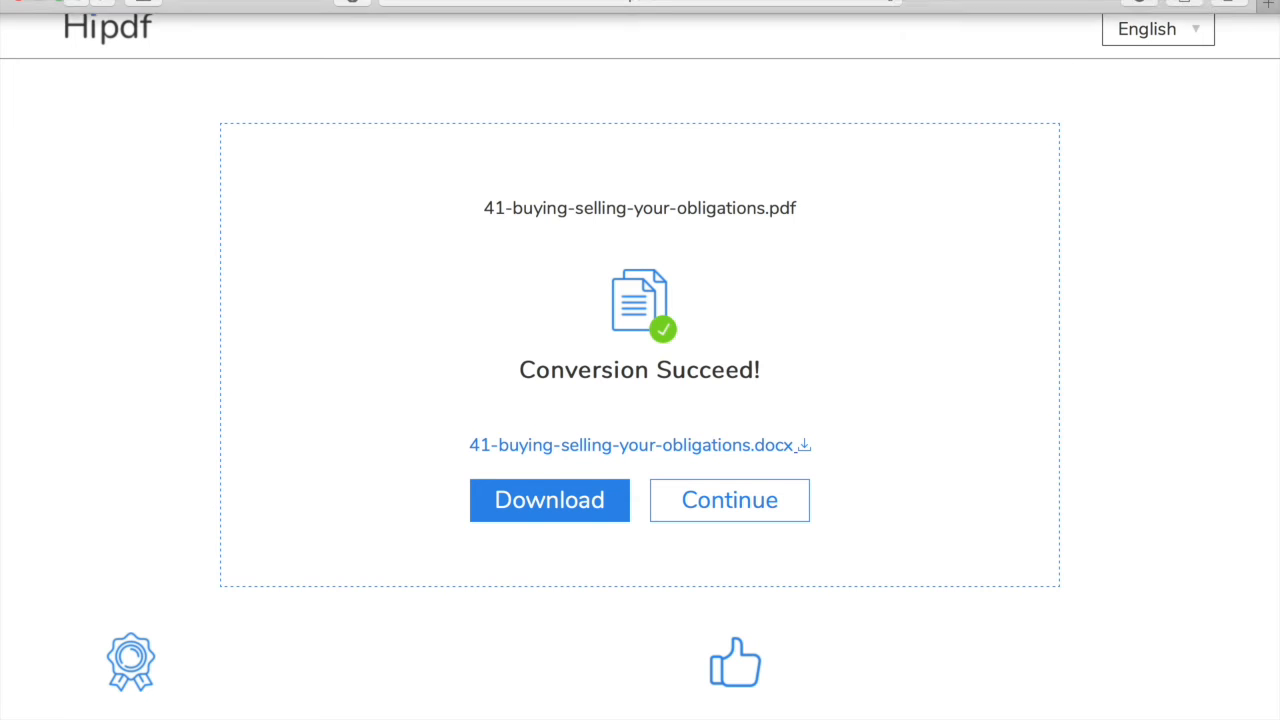
- View the converted 'Buying and selling — Your legal obligations' document in Pages
left_click(1138, 8)
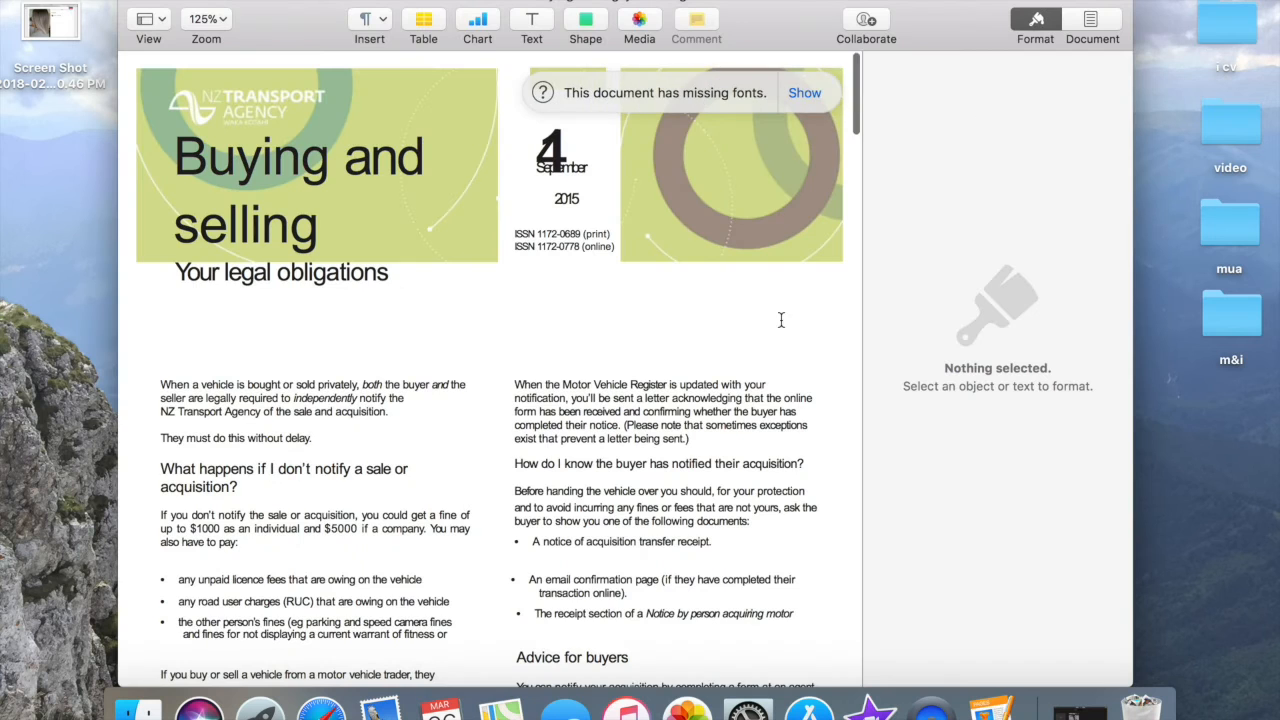
scroll("down", 3)
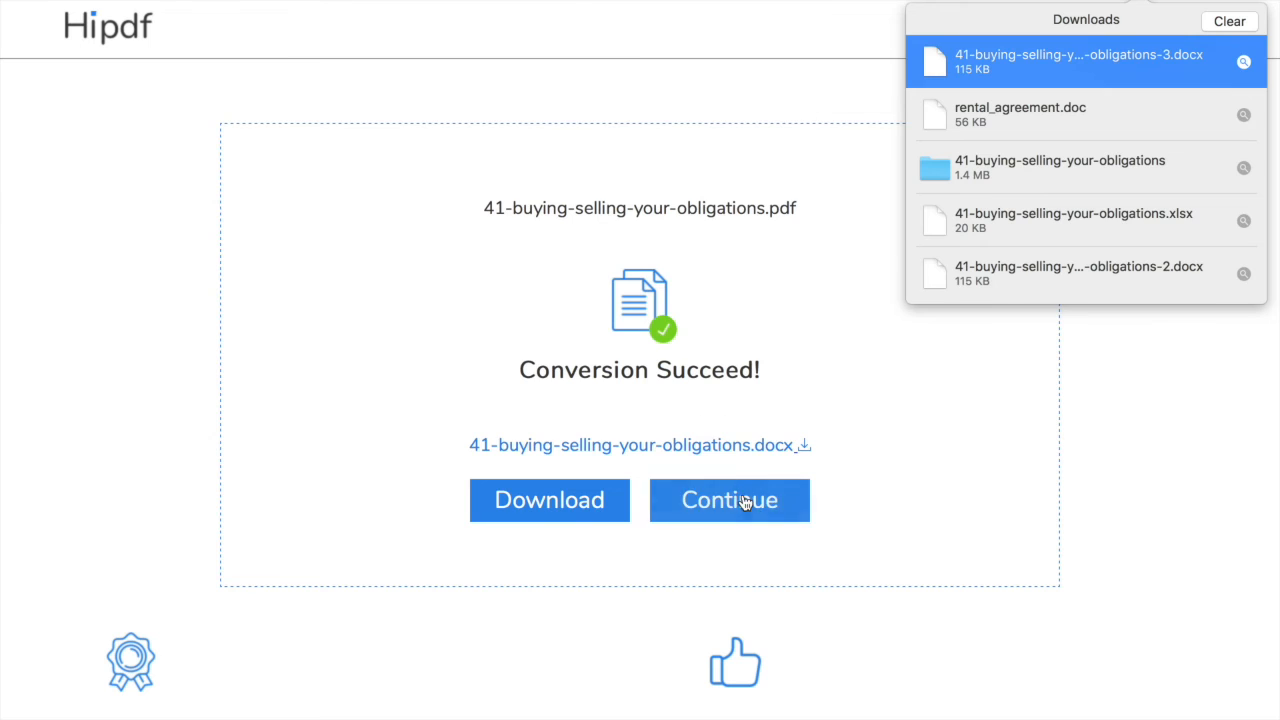
- Convert the obligations PDF to JPG images via PDF to Images
left_click(728, 500)
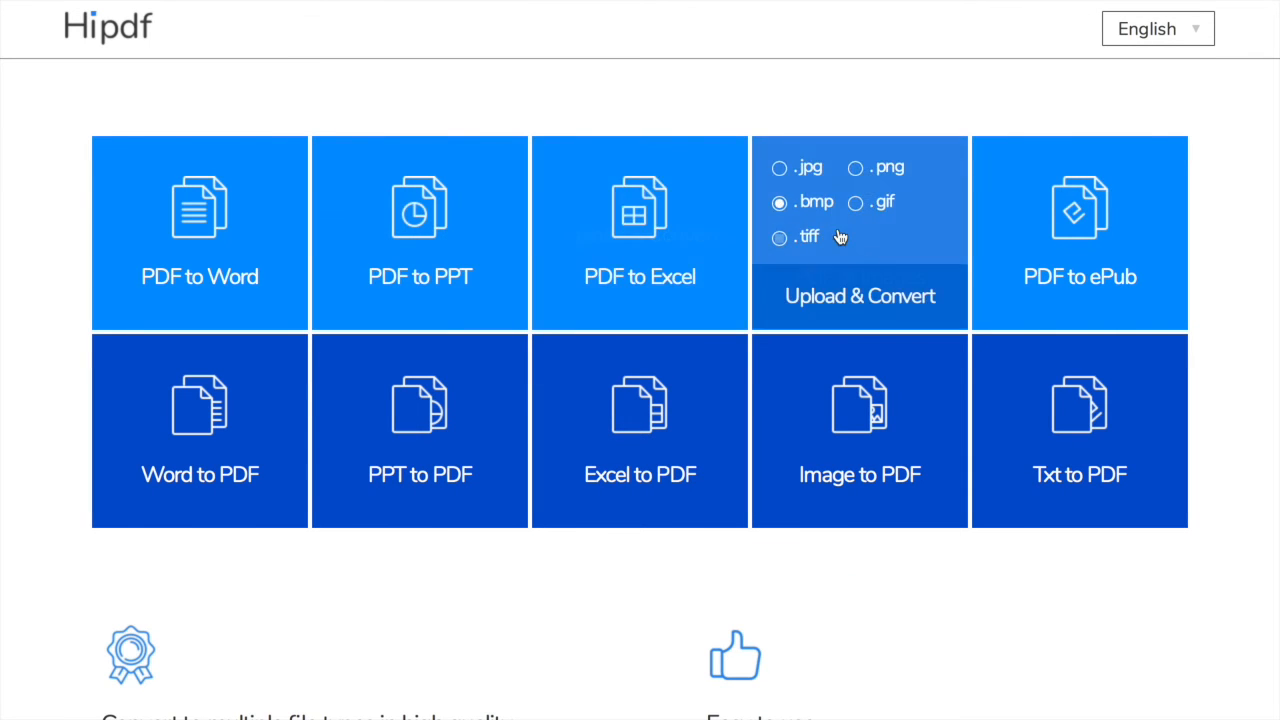
left_click(780, 168)
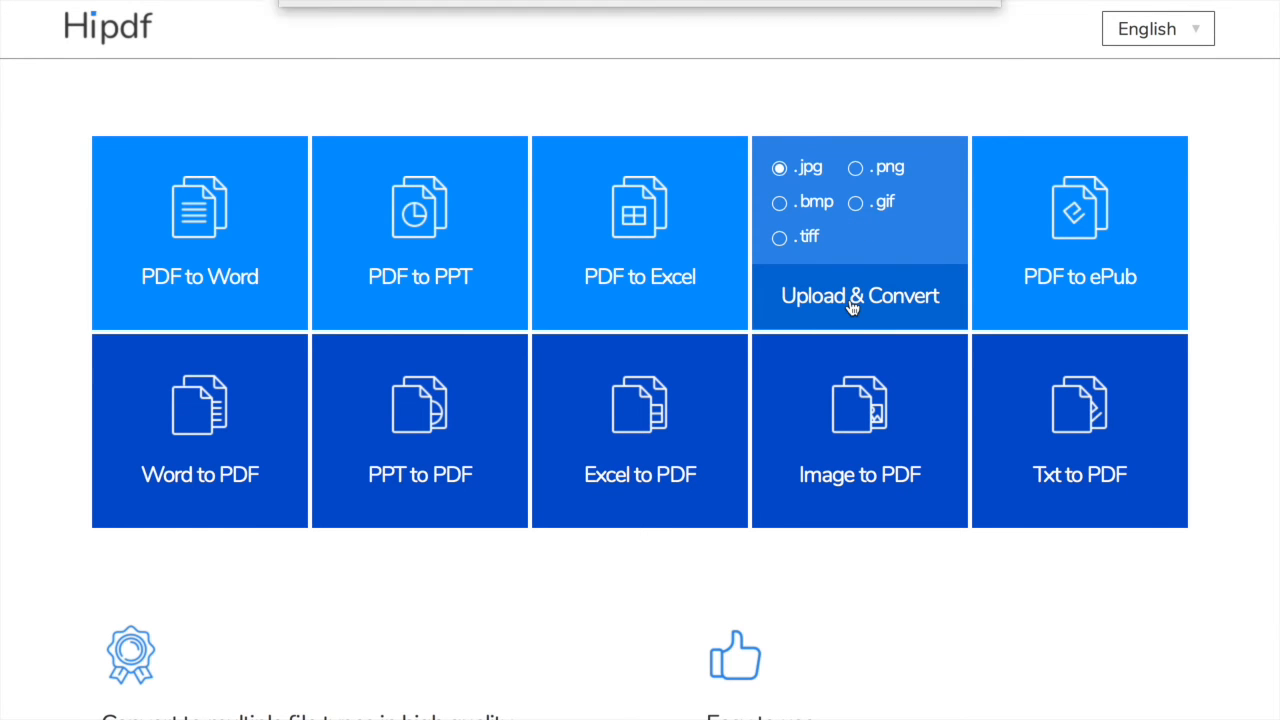
left_click(858, 296)
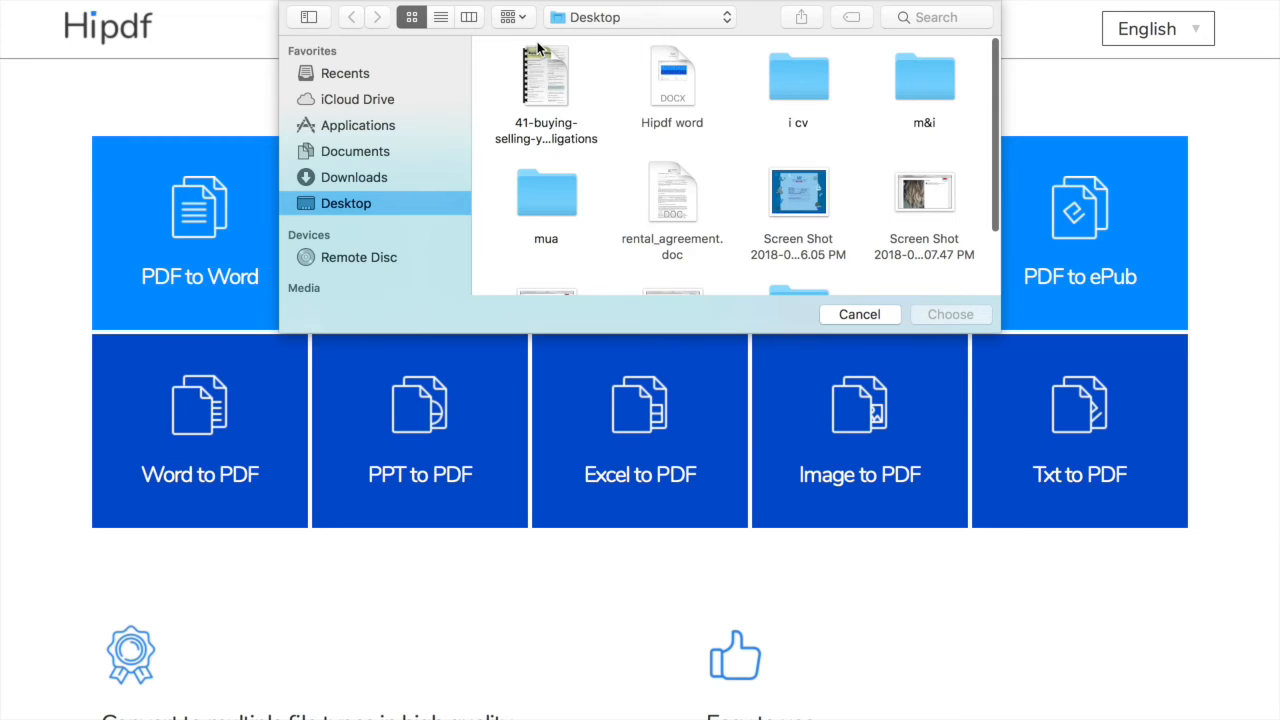
left_click(948, 314)
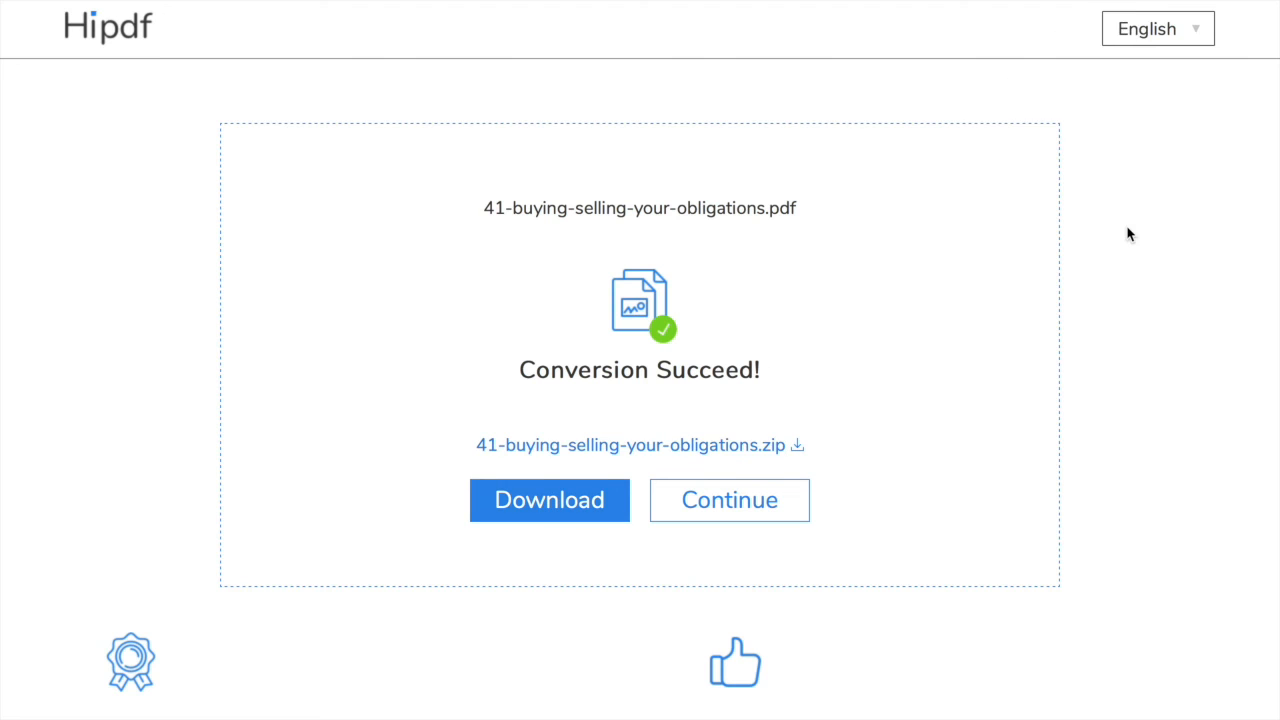
- View page1.jpg from the downloaded folder of page1–page3.jpg
left_click(1140, 6)
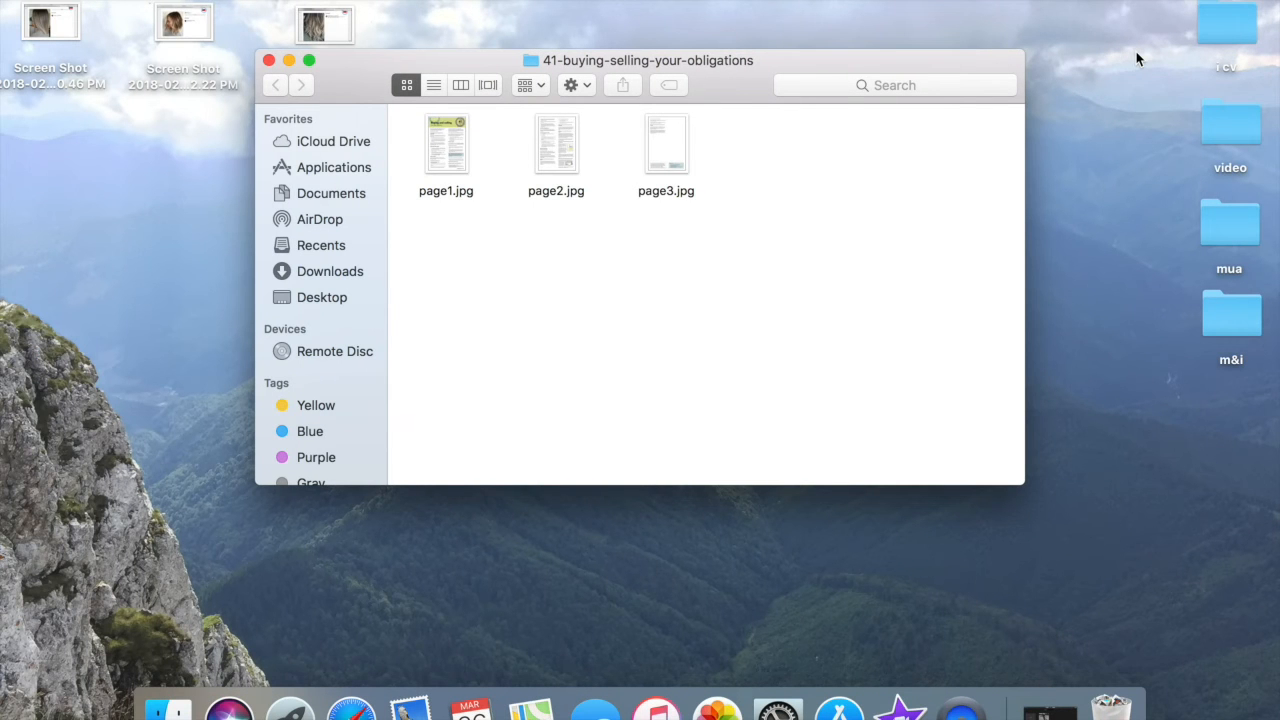
left_click(446, 144)
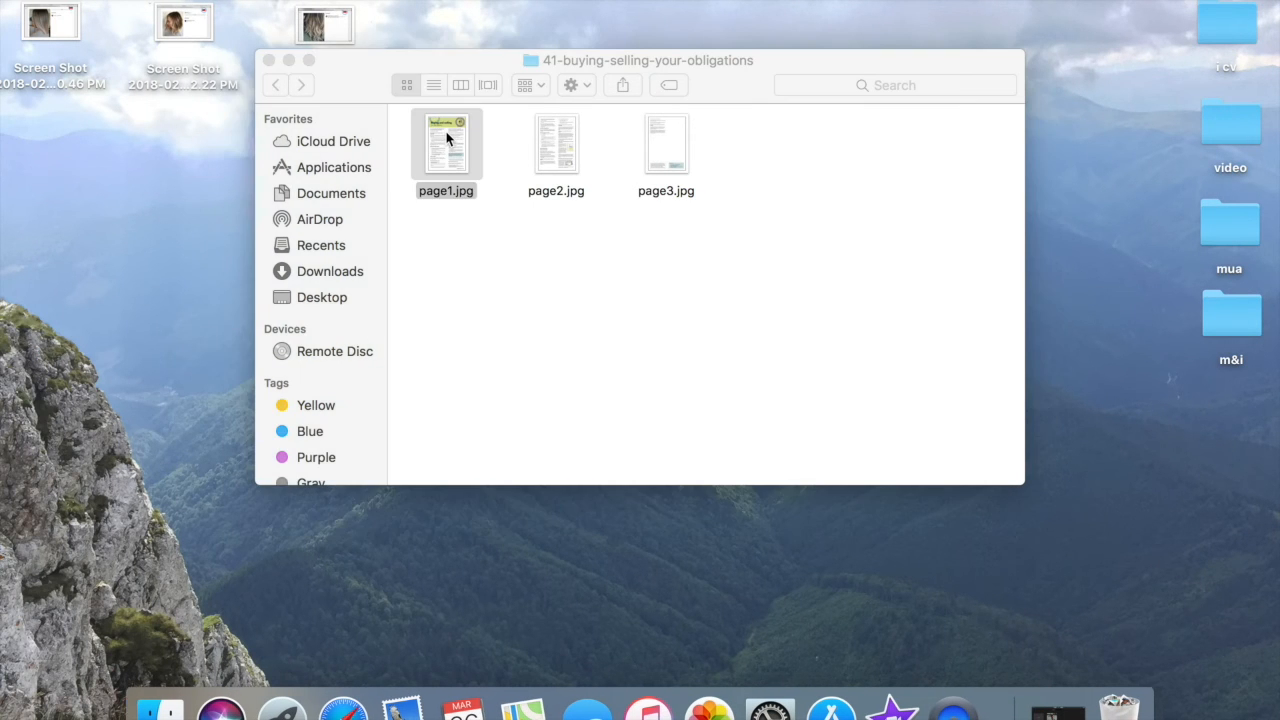
double_click(446, 144)
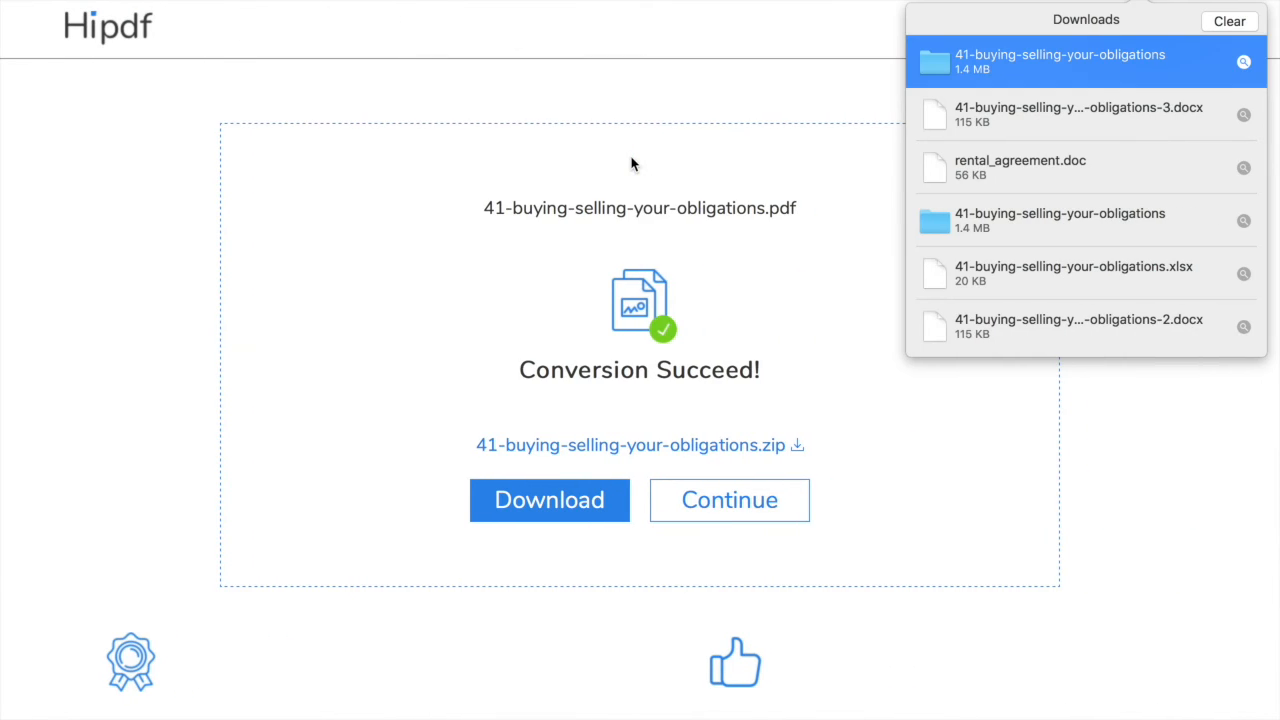
- Convert 'Hipdf word.docx' to 'Hipdf word.pdf' with Word to PDF and download it
left_click(728, 500)
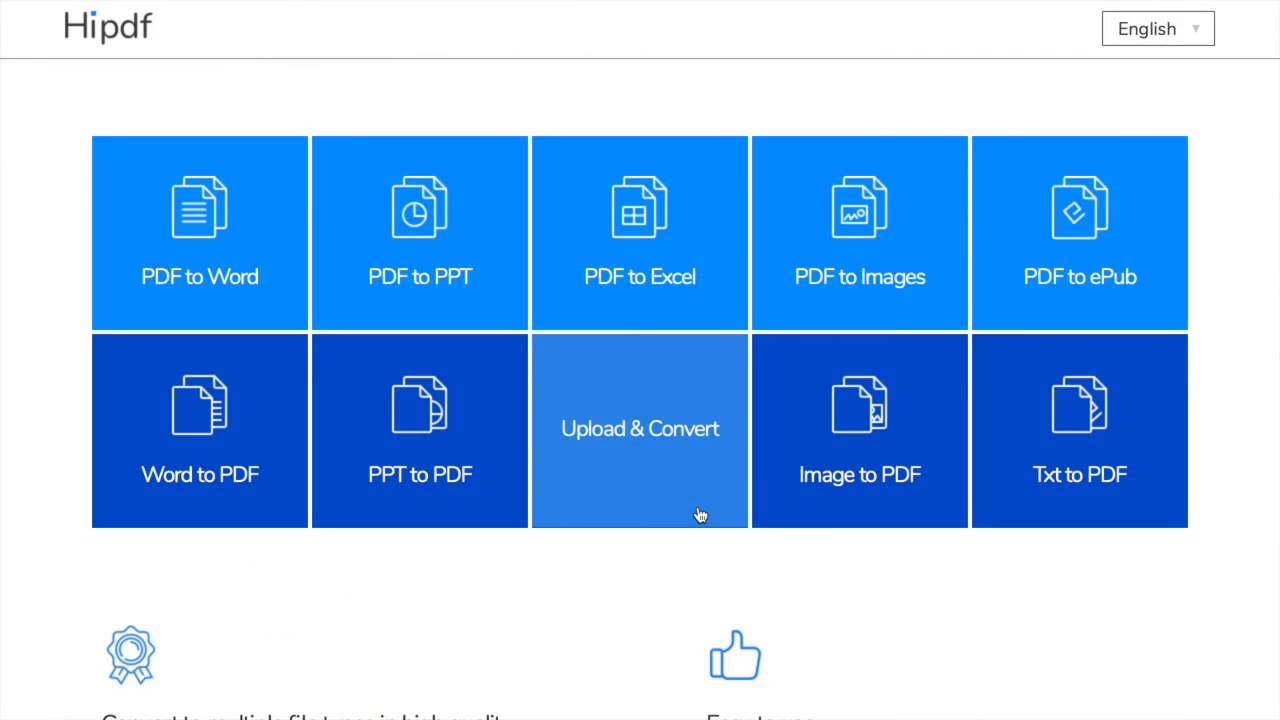
mouse_move(700, 502)
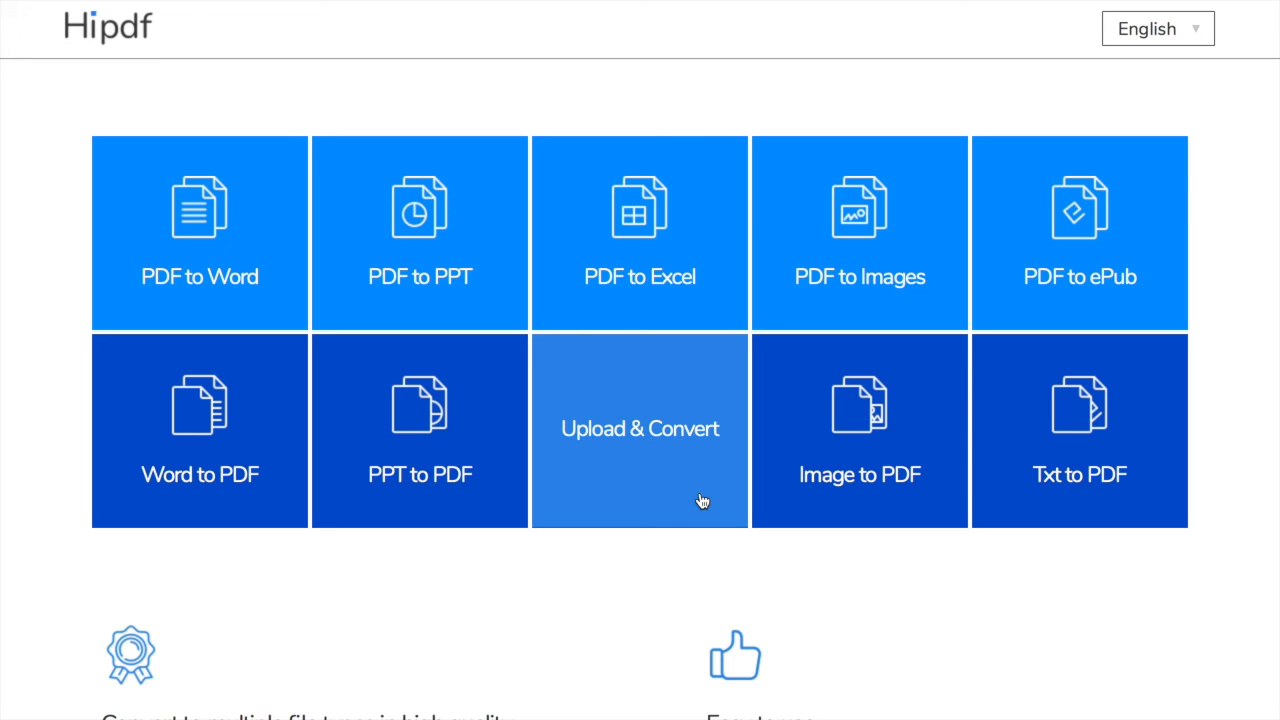
mouse_move(200, 428)
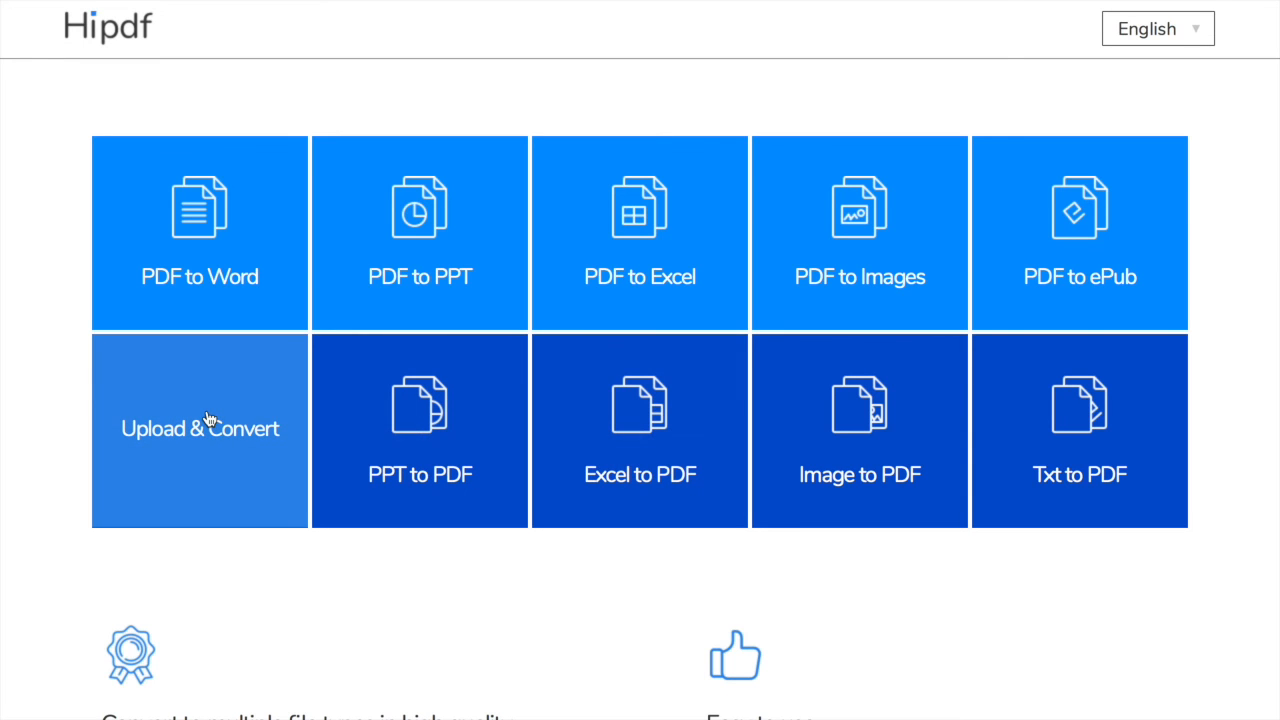
left_click(200, 428)
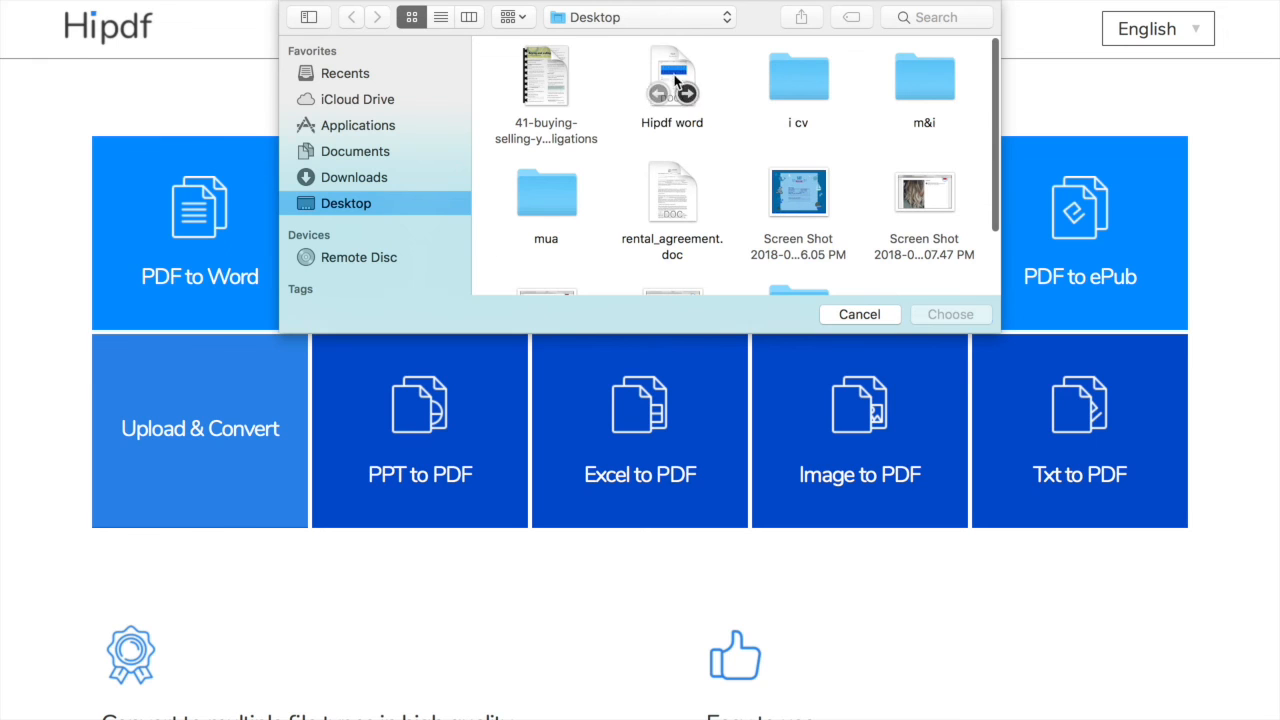
left_click(948, 314)
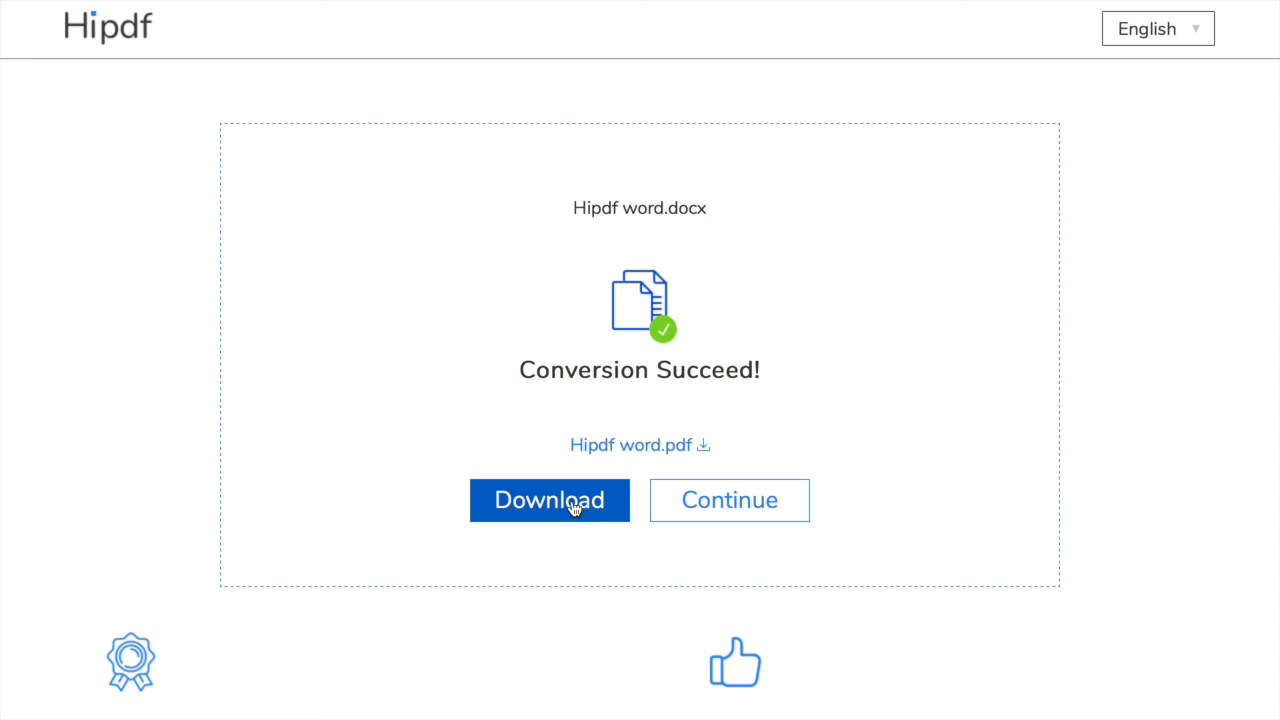
left_click(548, 500)
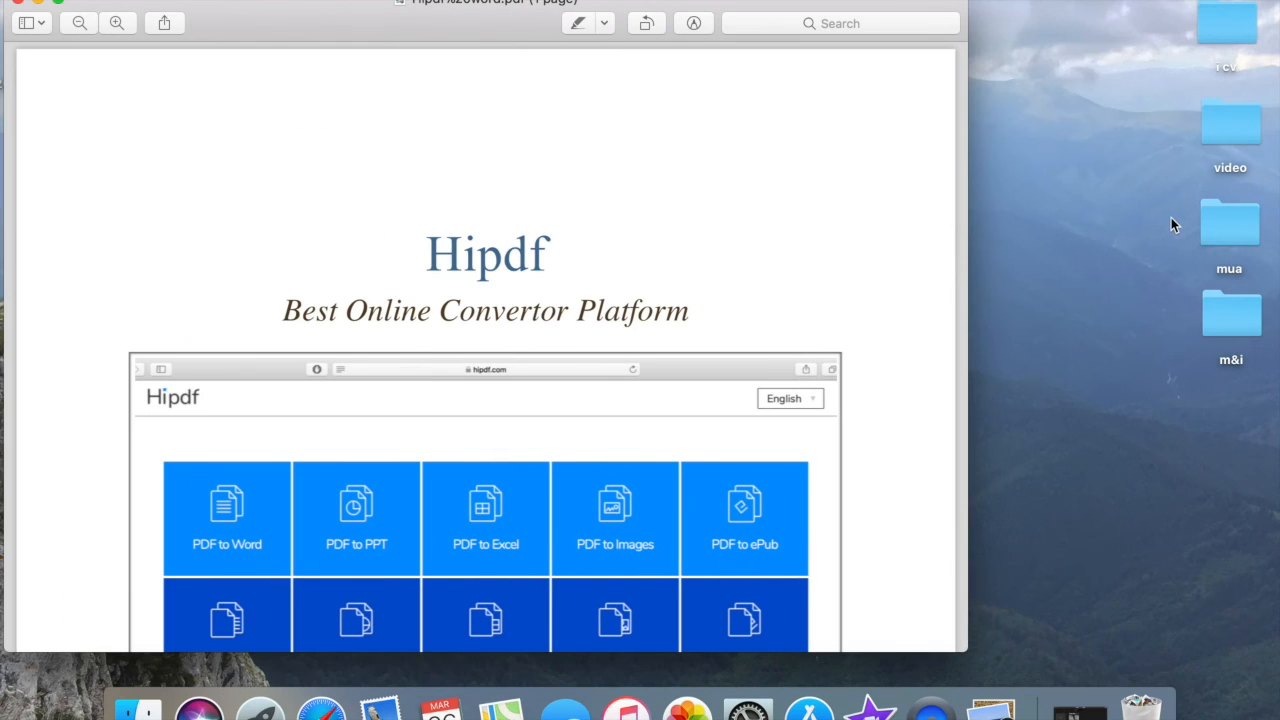
mouse_move(60, 8)
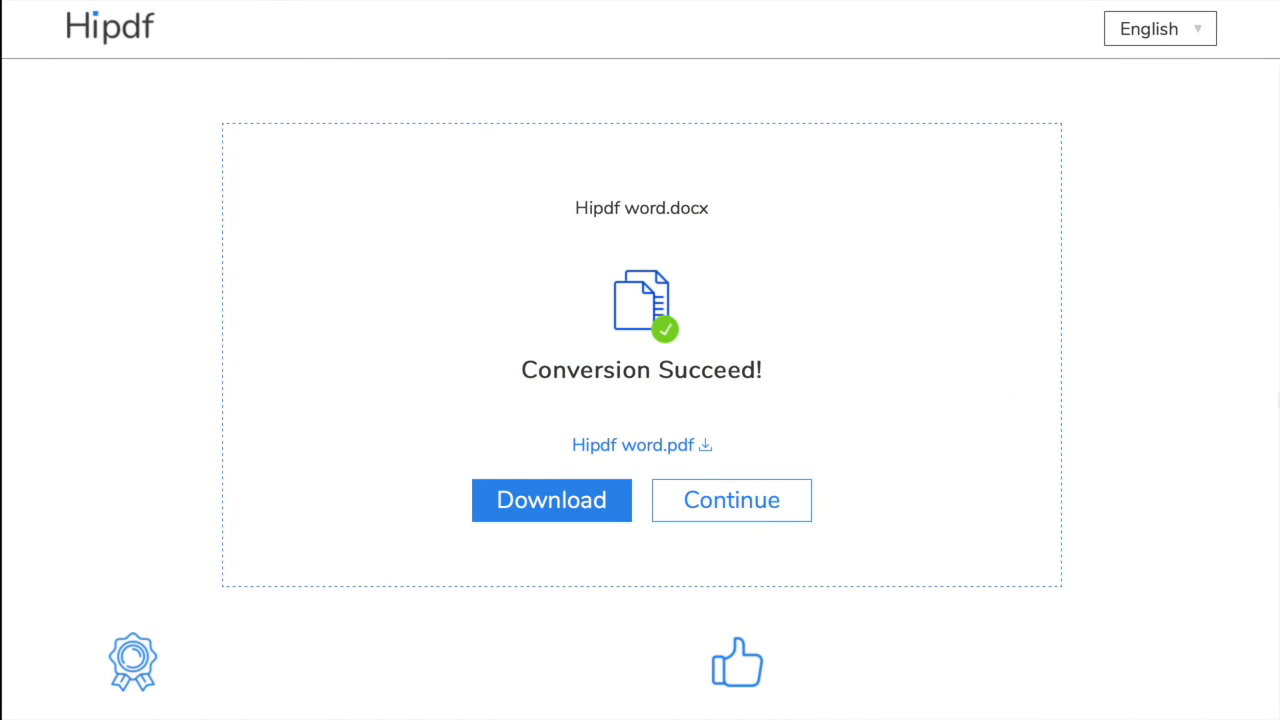
- Return from the Hipdf results page to the conversion tools grid
left_click(732, 500)
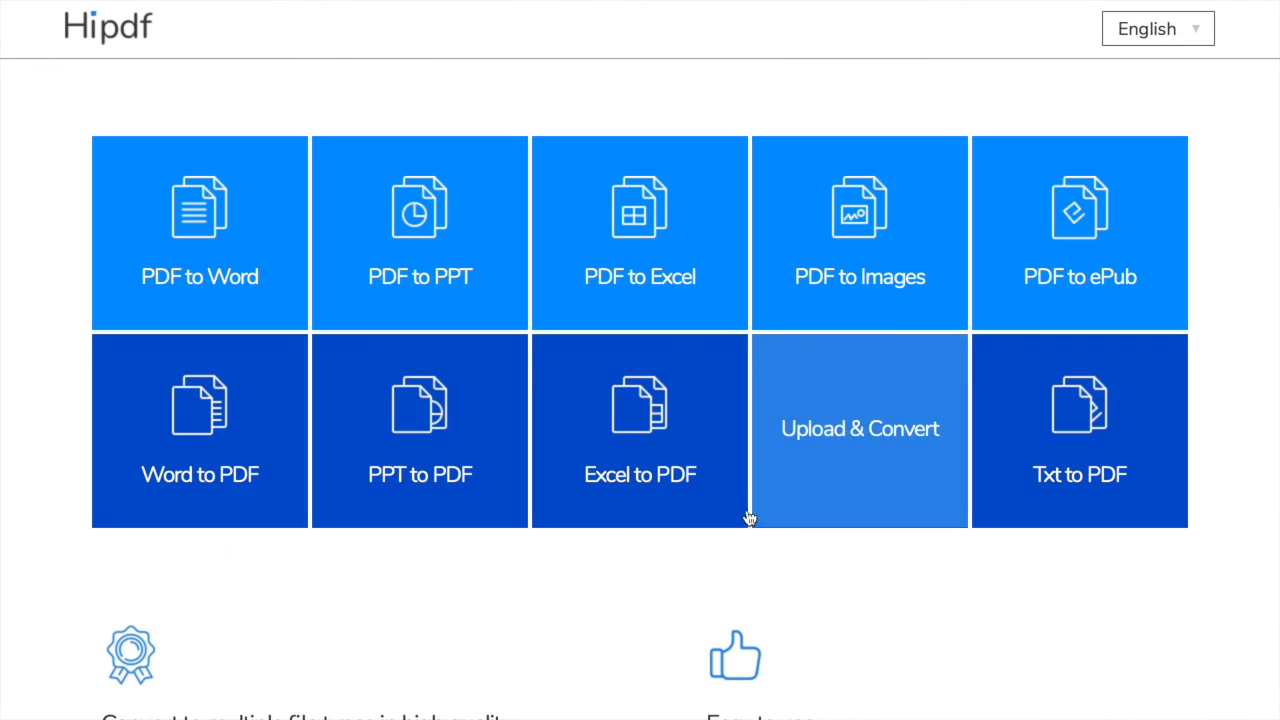